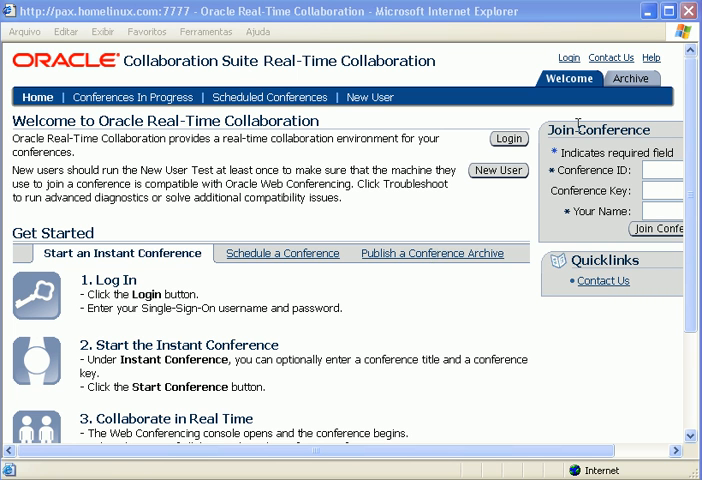
mouse_move(436, 238)
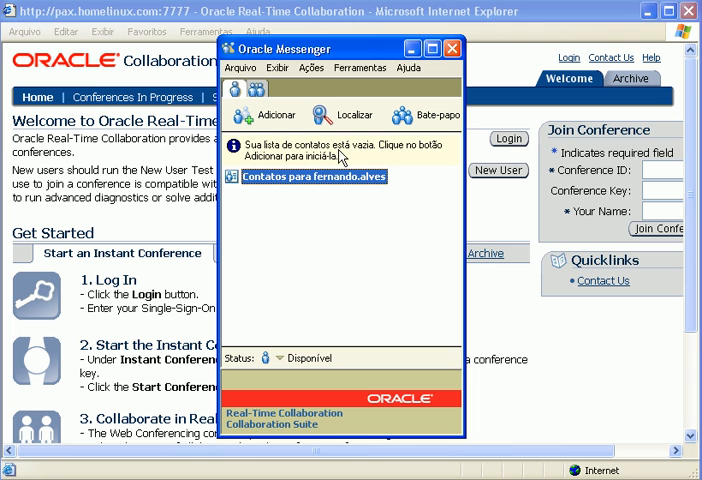
mouse_move(356, 162)
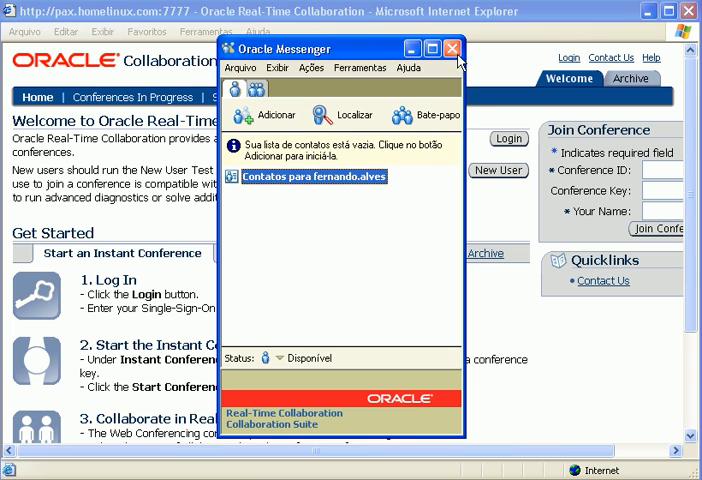
Step: Sign in to Real-Time Collaboration as fernando.alves after closing Messenger
click(452, 48)
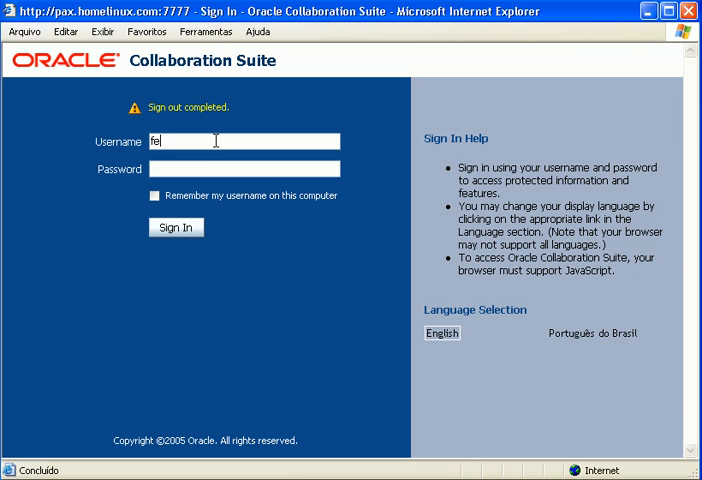
text(fernando.alves)
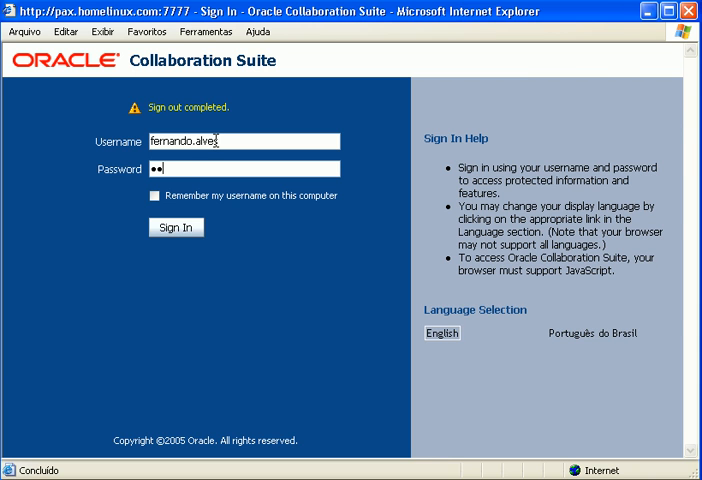
click(174, 228)
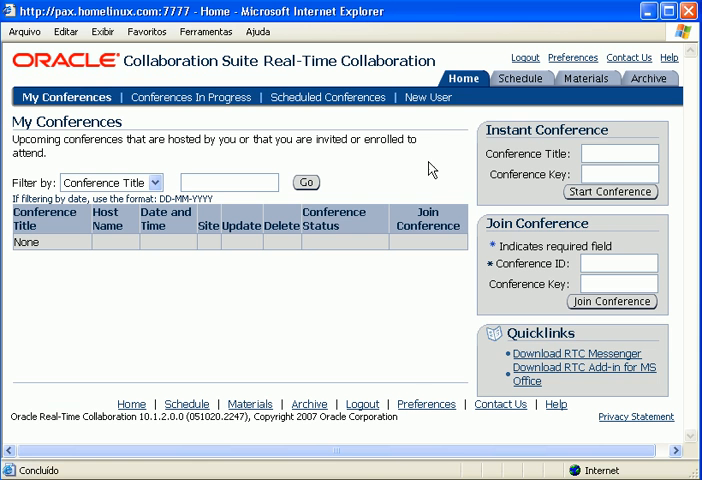
Step: Start an instant conference with the title 'con'
text(con)
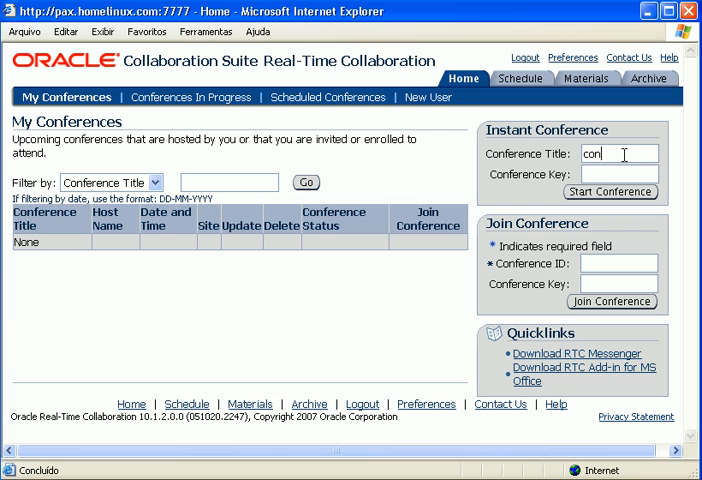
click(610, 192)
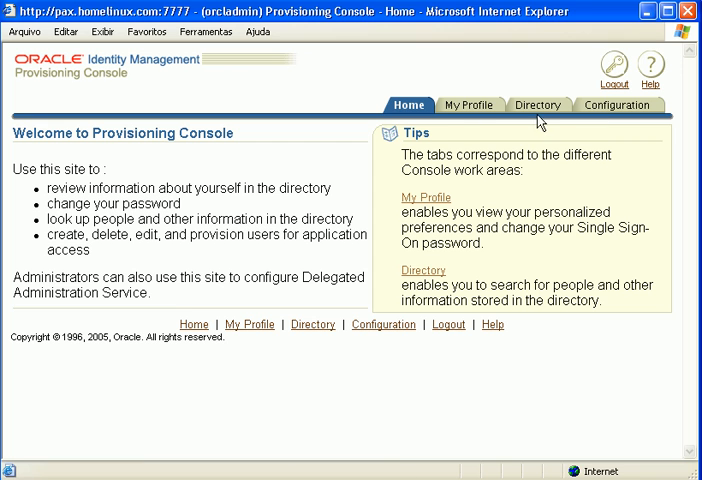
mouse_move(470, 104)
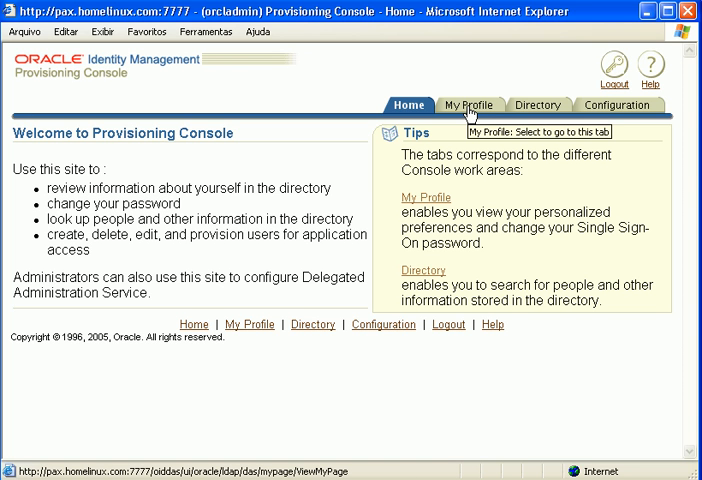
click(468, 104)
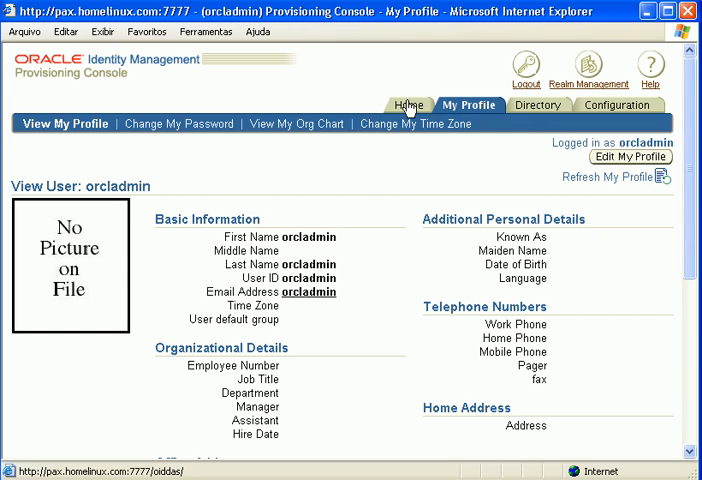
click(408, 104)
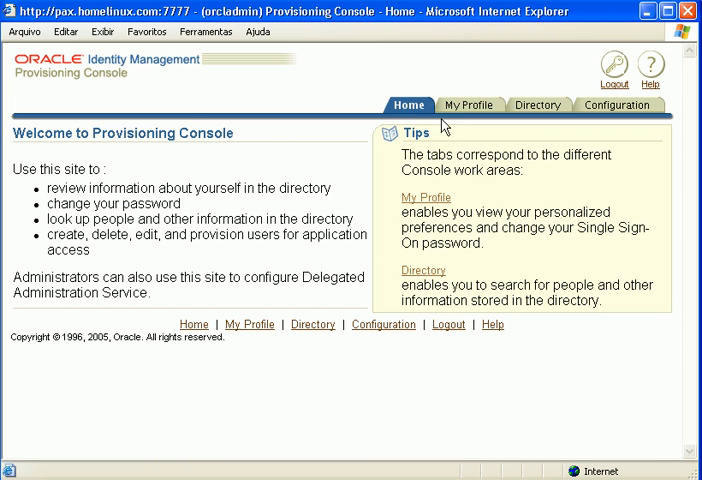
click(538, 104)
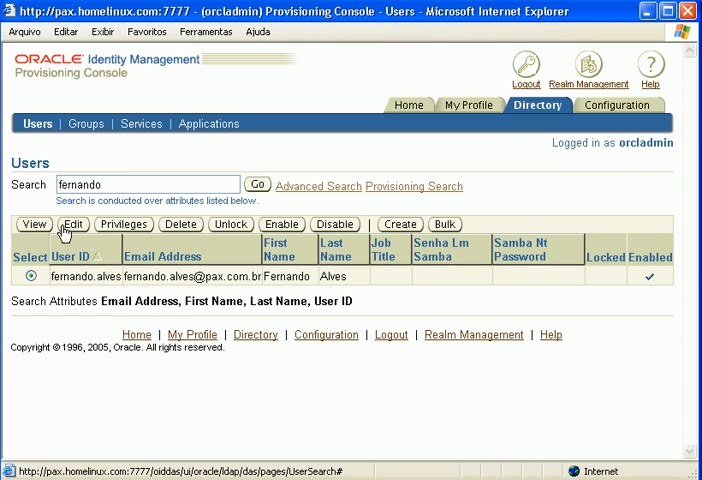
click(72, 224)
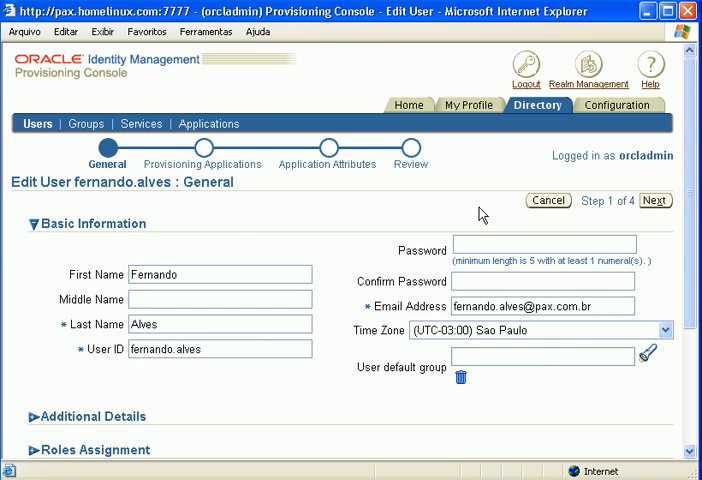
click(656, 200)
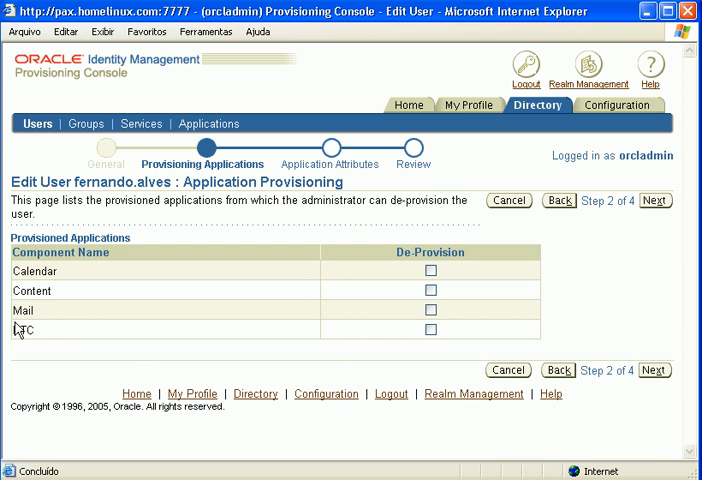
mouse_move(108, 336)
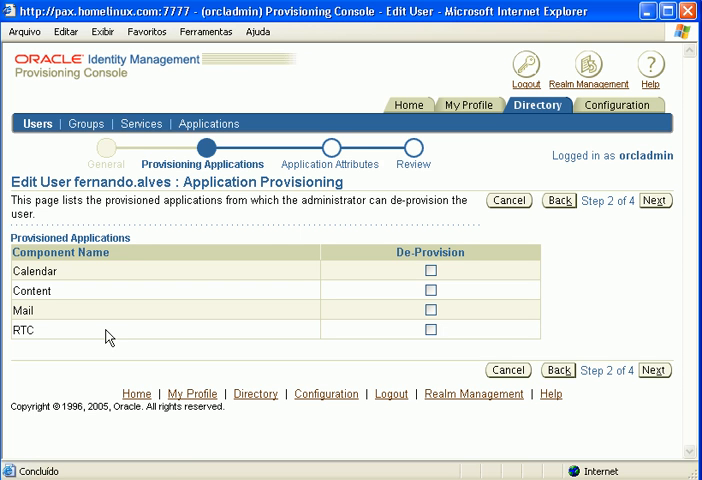
mouse_move(402, 192)
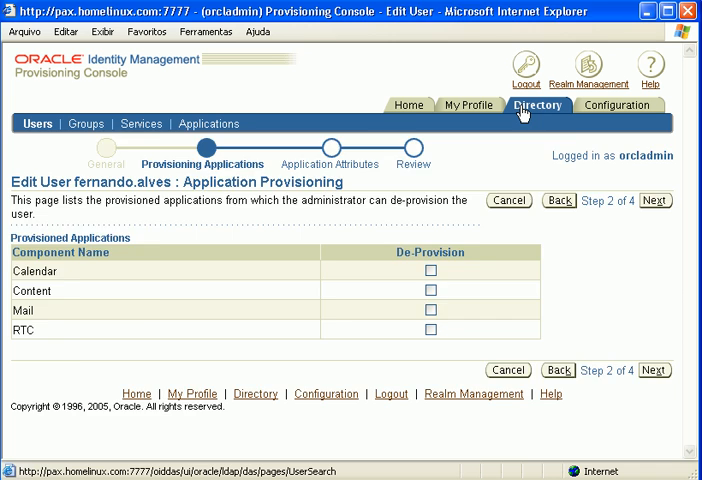
Step: Search Manage Groups for 'con' and bring up the conference group's management page
click(538, 104)
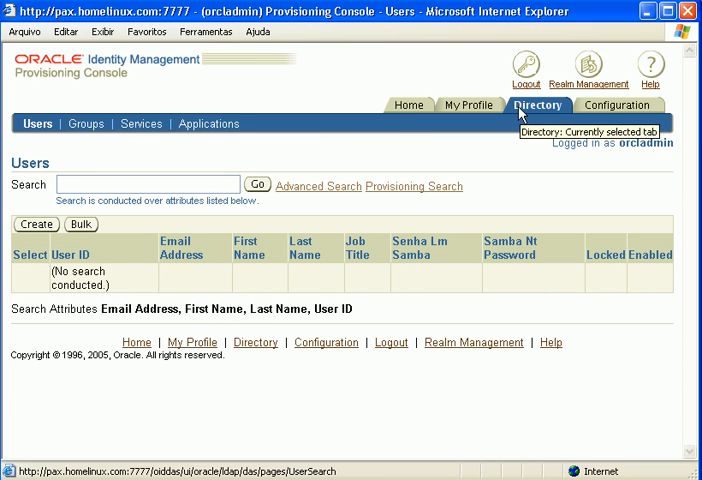
click(86, 122)
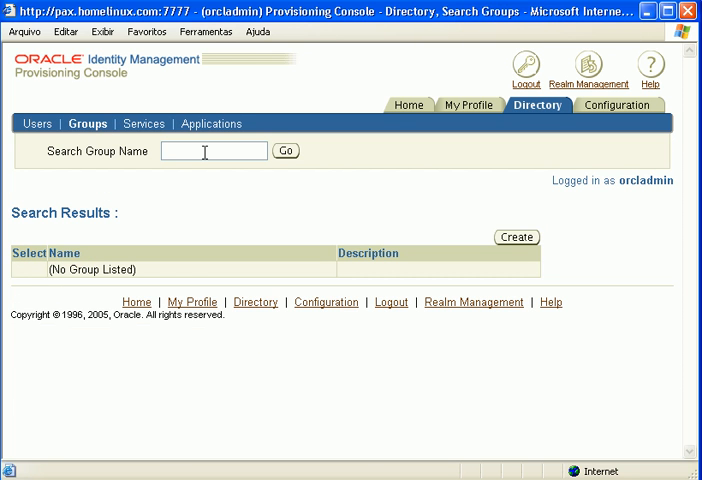
text(confere)
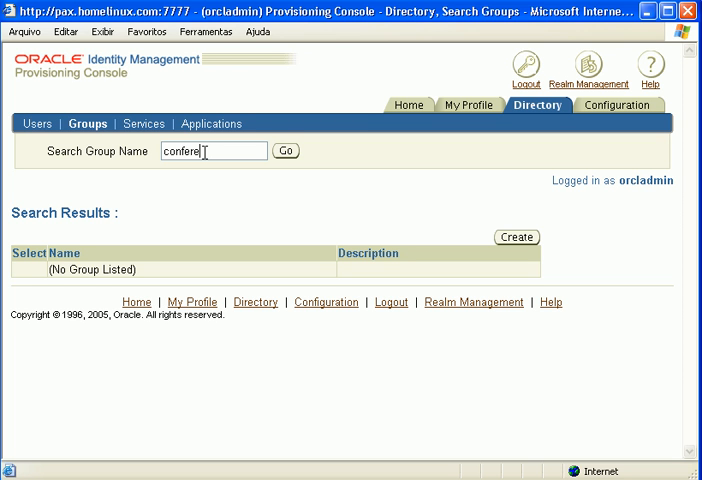
click(284, 152)
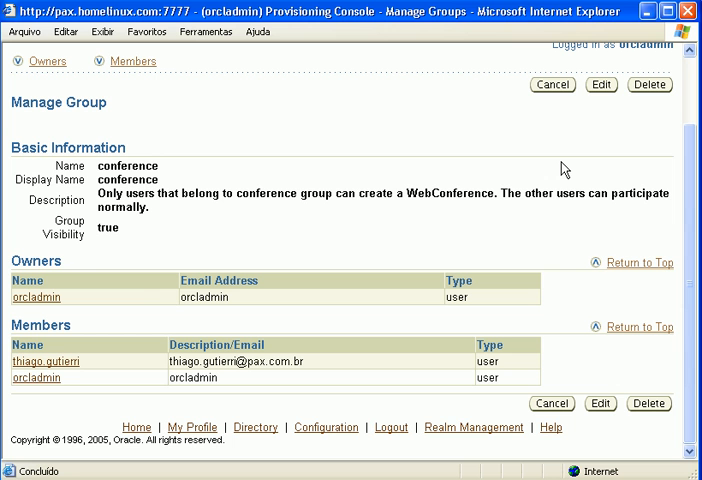
mouse_move(560, 158)
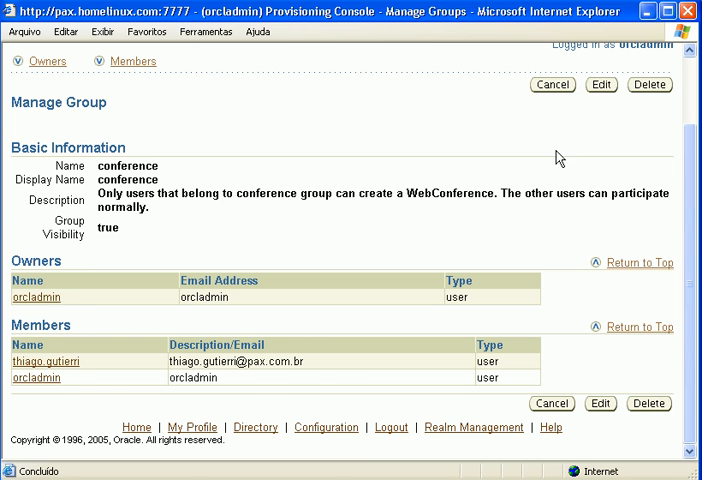
Step: Edit the conference group and search the Add User dialog for 'fernando'
click(600, 84)
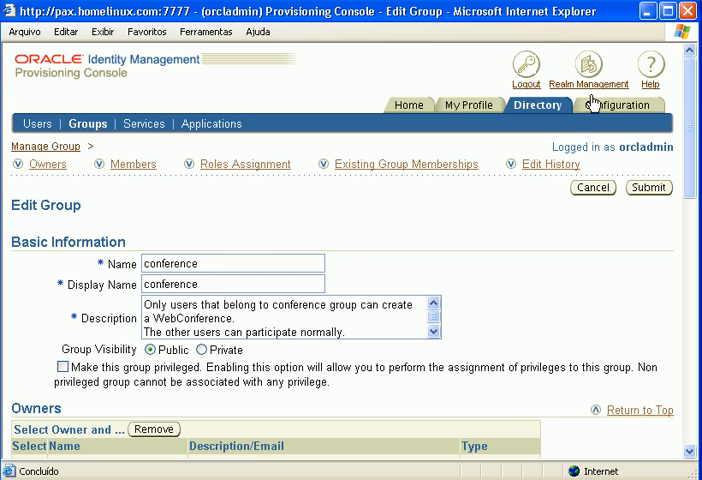
scroll(down, 3)
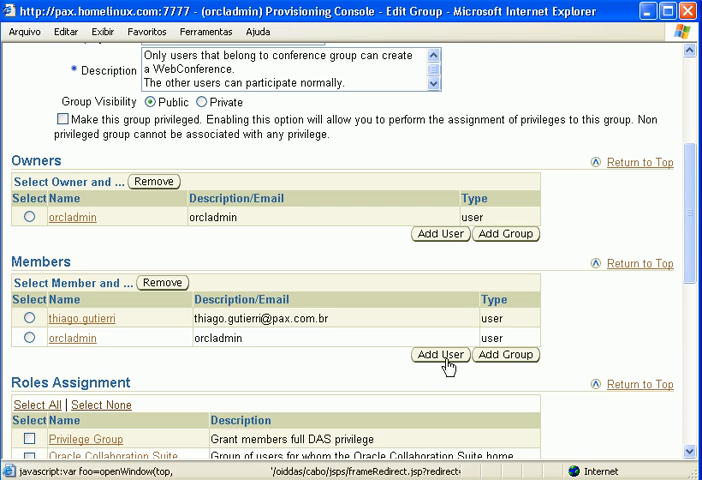
click(440, 356)
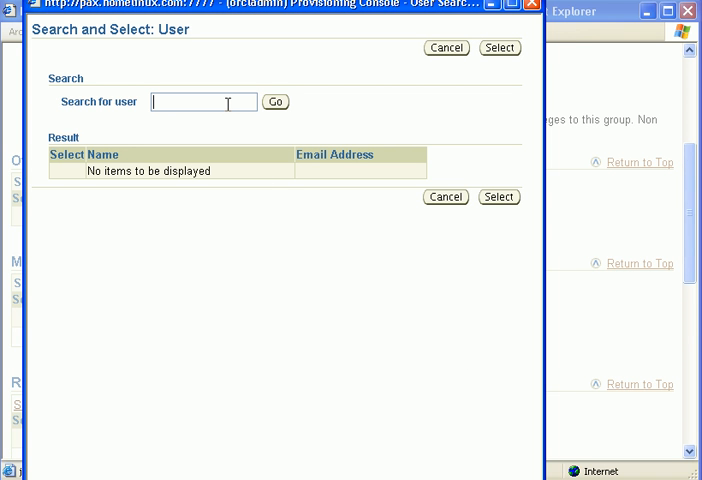
text(fernando)
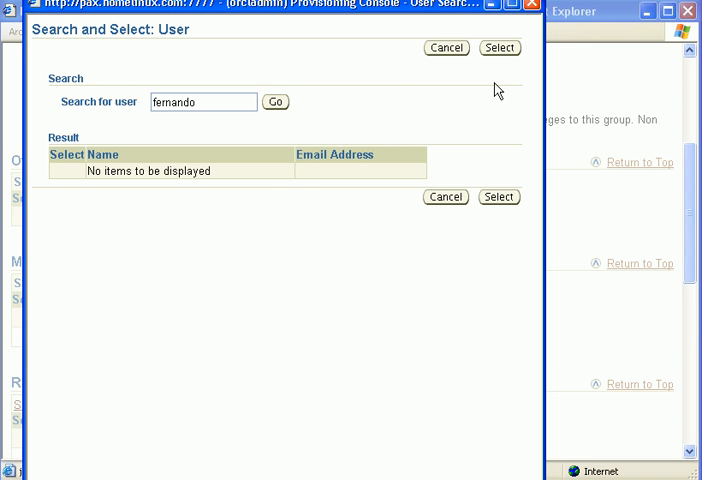
mouse_move(418, 150)
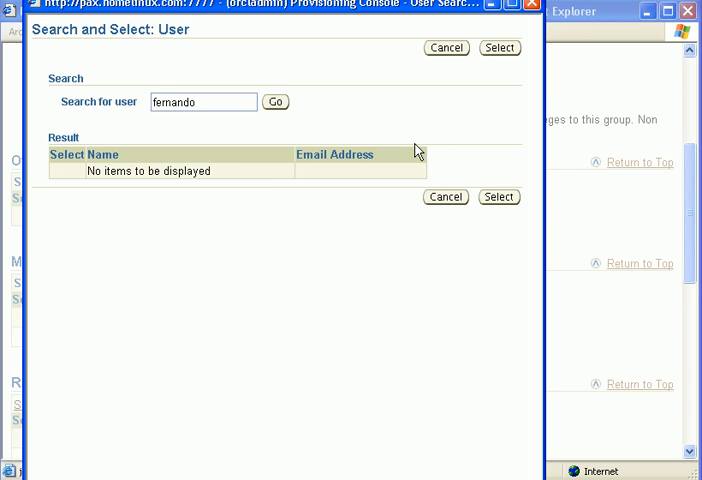
click(276, 102)
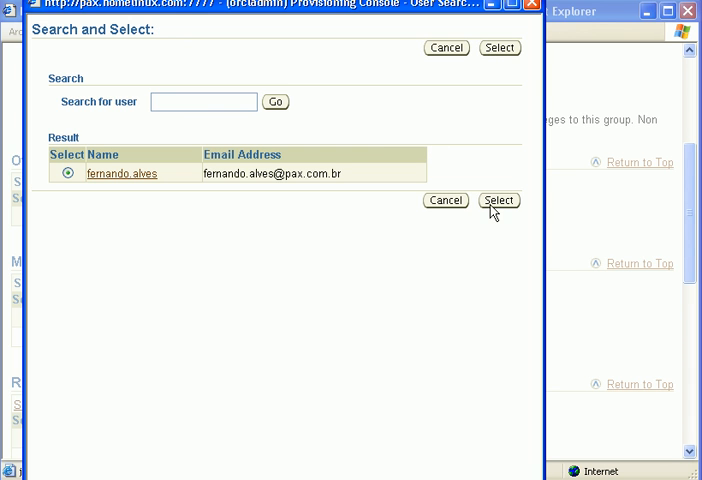
click(498, 200)
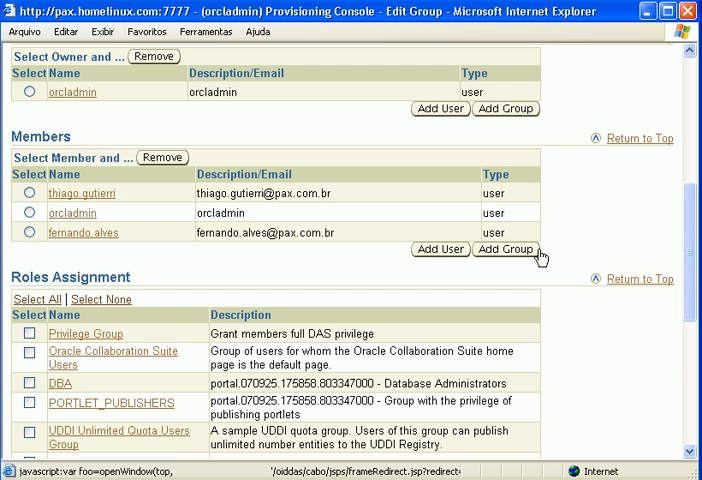
click(82, 232)
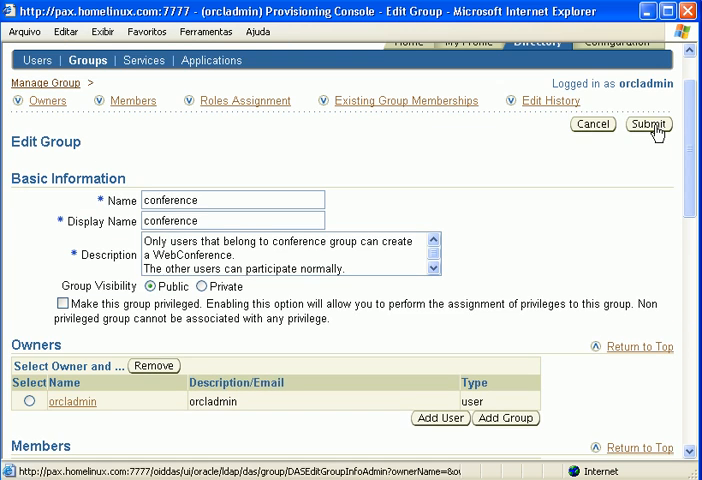
click(648, 124)
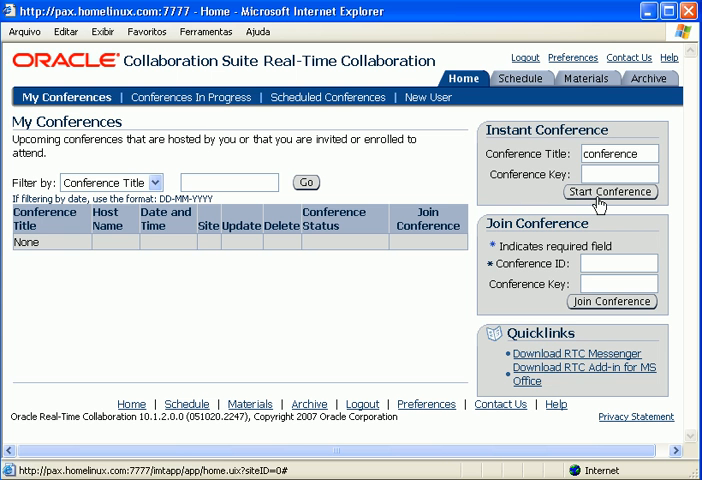
Step: Start the instant conference 'conference', end it, and return to My Conferences
click(612, 192)
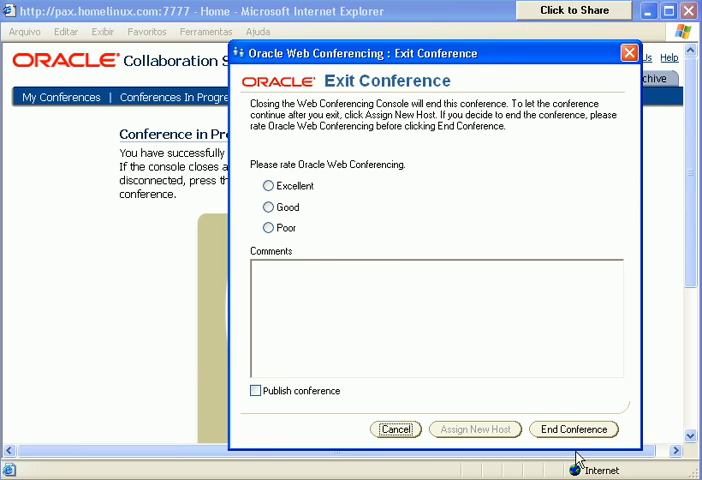
click(396, 428)
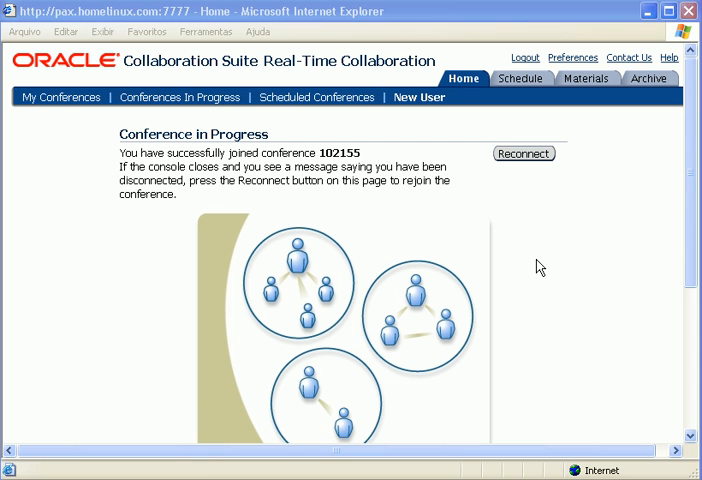
click(464, 78)
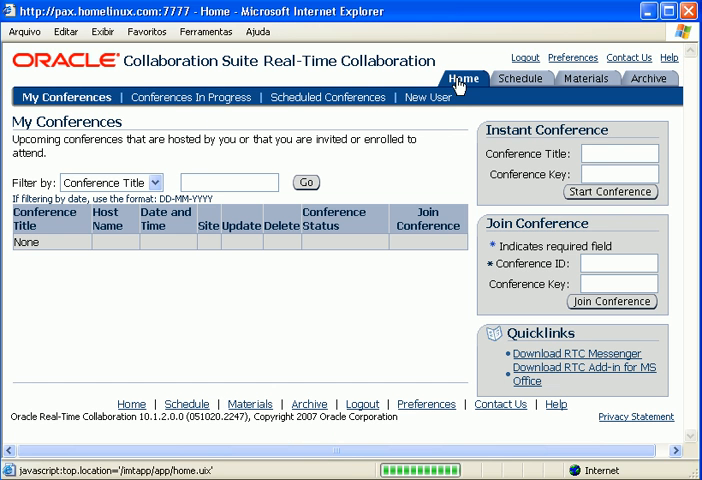
mouse_move(450, 148)
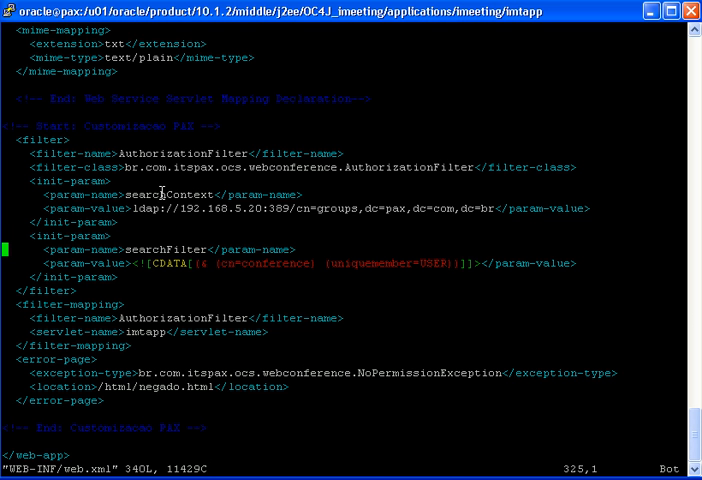
mouse_move(196, 208)
text(ls)
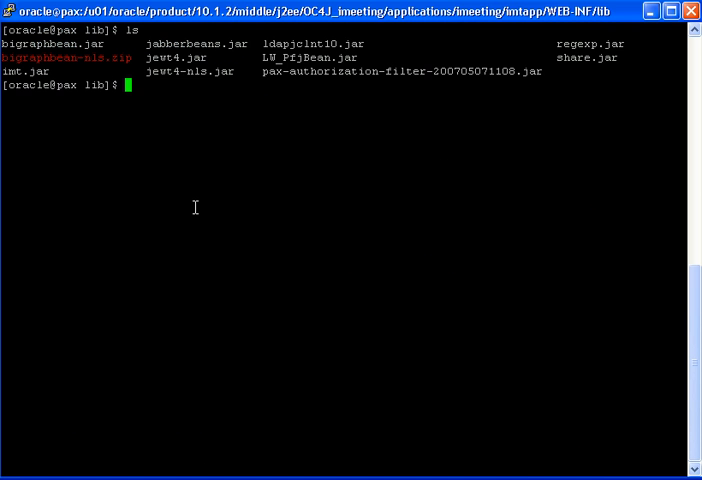
mouse_move(320, 122)
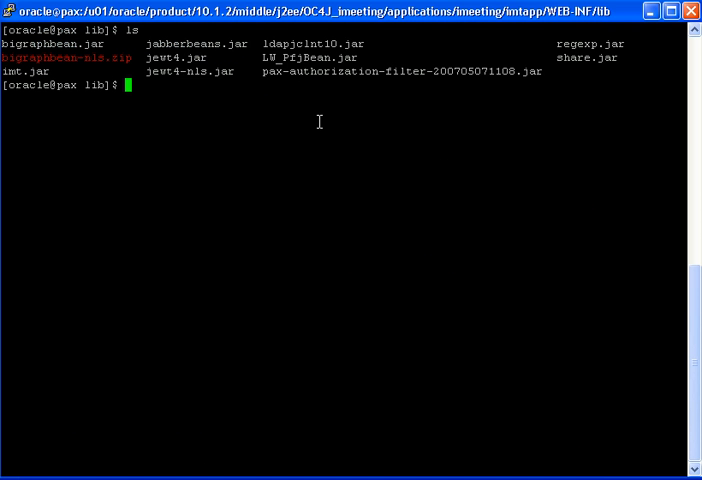
Step: Show the full path of the WEB-INF/lib folder with pwd
text(pwd)
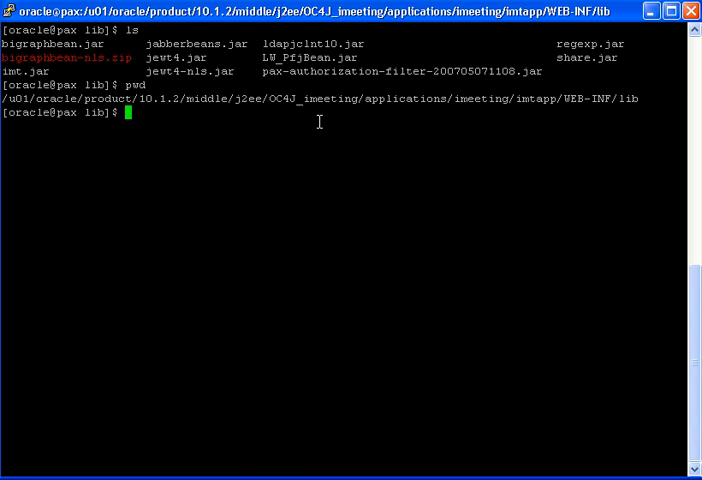
mouse_move(316, 100)
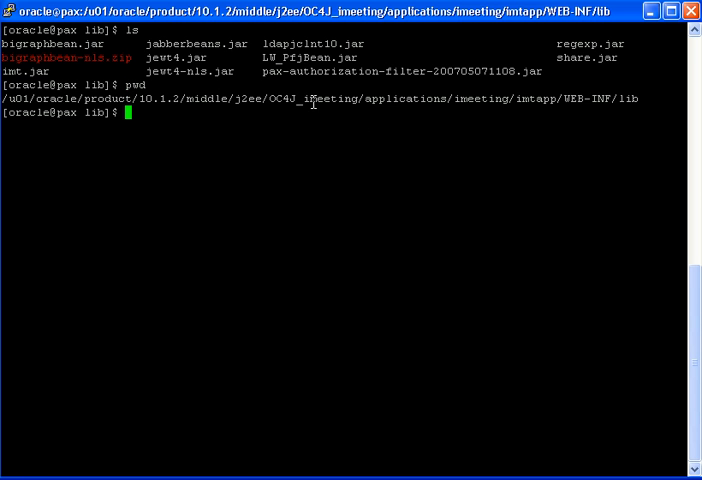